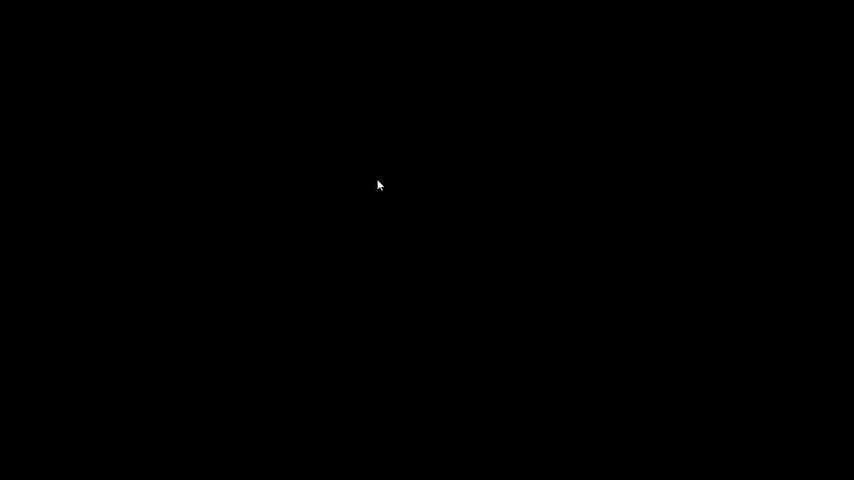
mouse_move(367, 180)
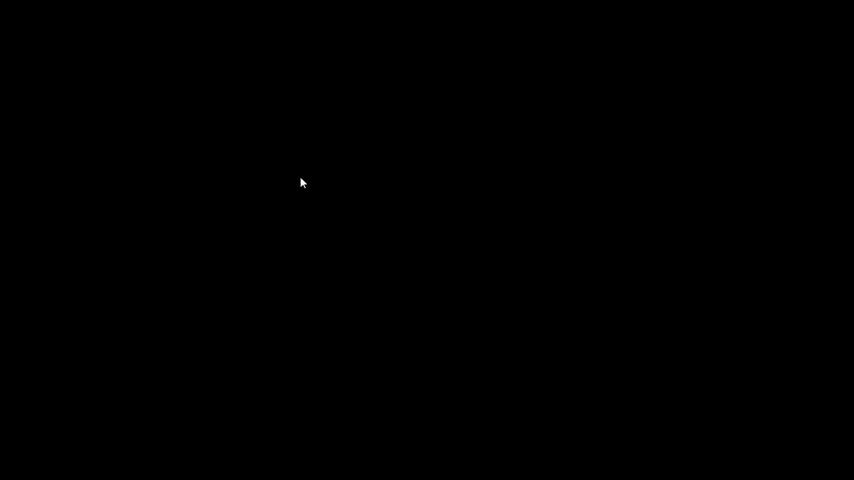
mouse_move(425, 189)
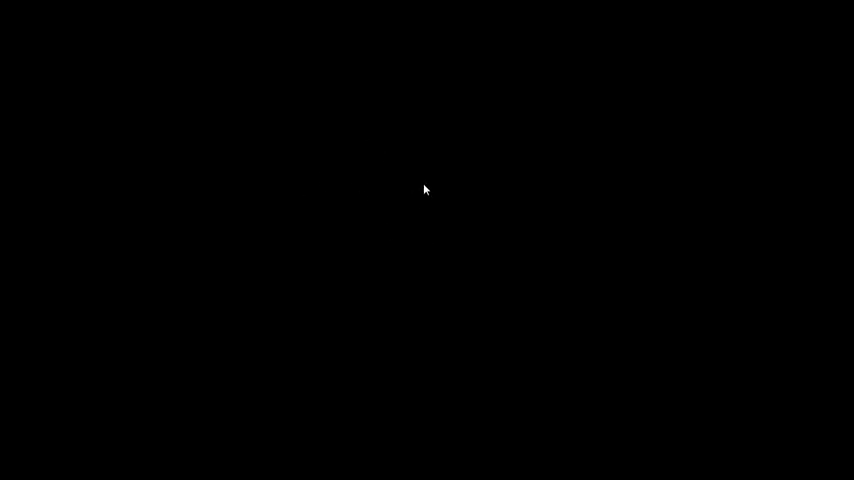